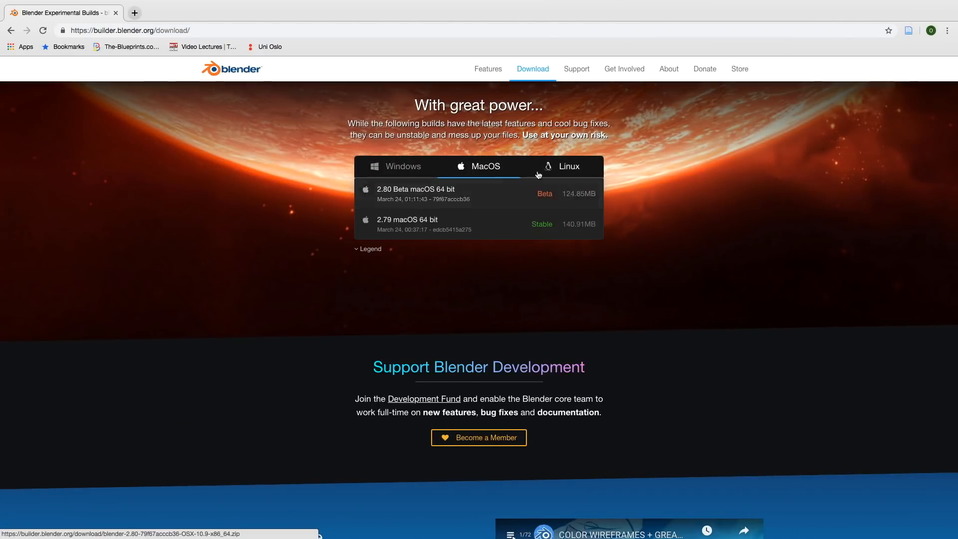
# Step: Show the Linux experimental builds list, with 2.80 Beta and 2.79 stable versions
pyautogui.click(565, 167)
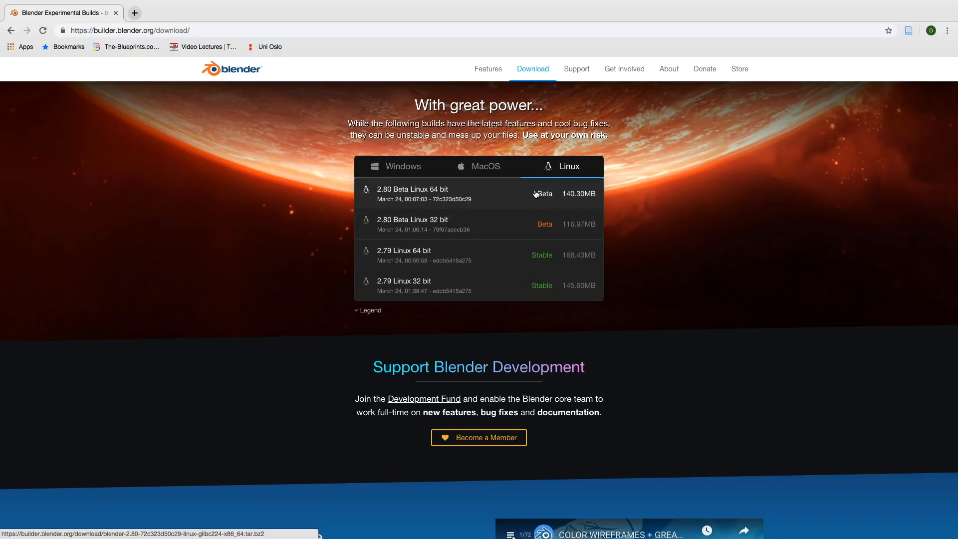
pyautogui.moveTo(543, 193)
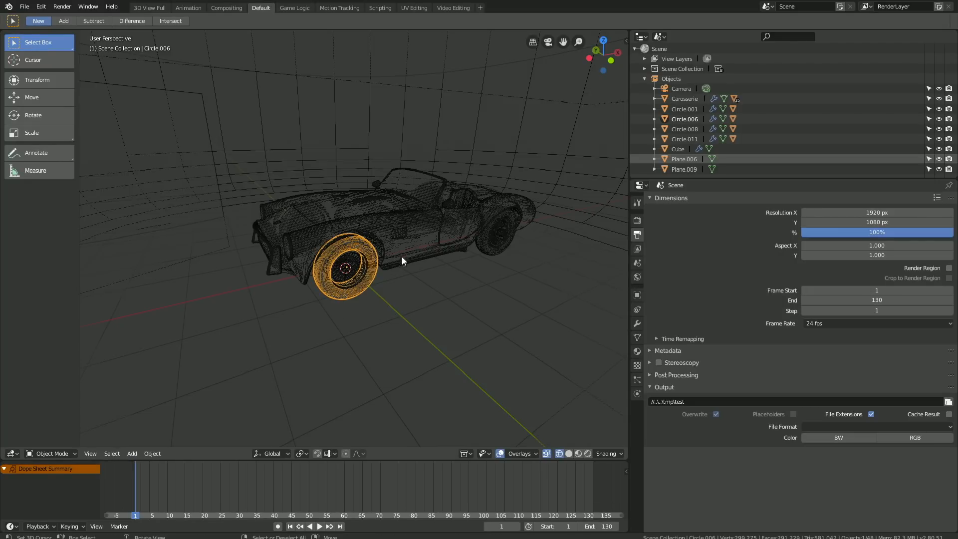
pyautogui.moveTo(142, 432)
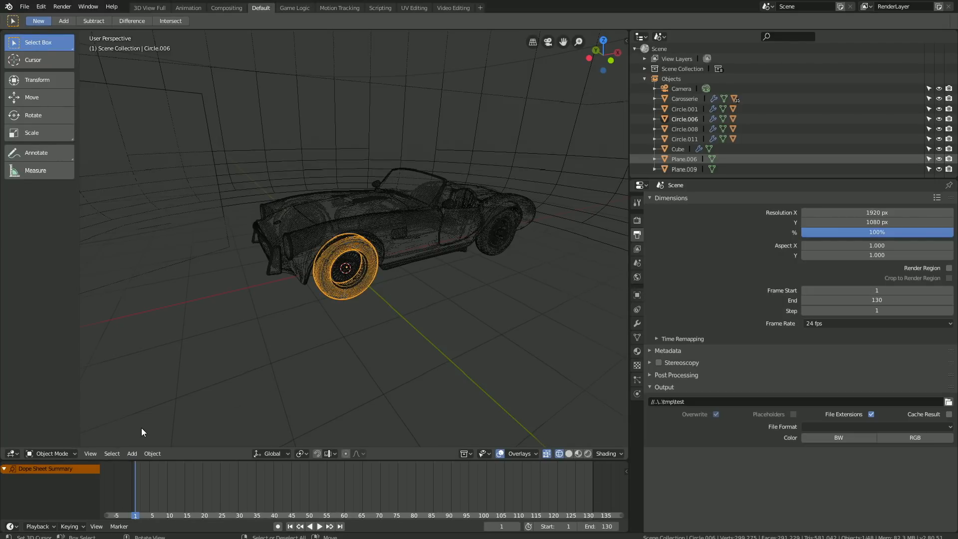
# Step: Add a cube Empty, lift it along Z above the car and resize it
pyautogui.click(132, 453)
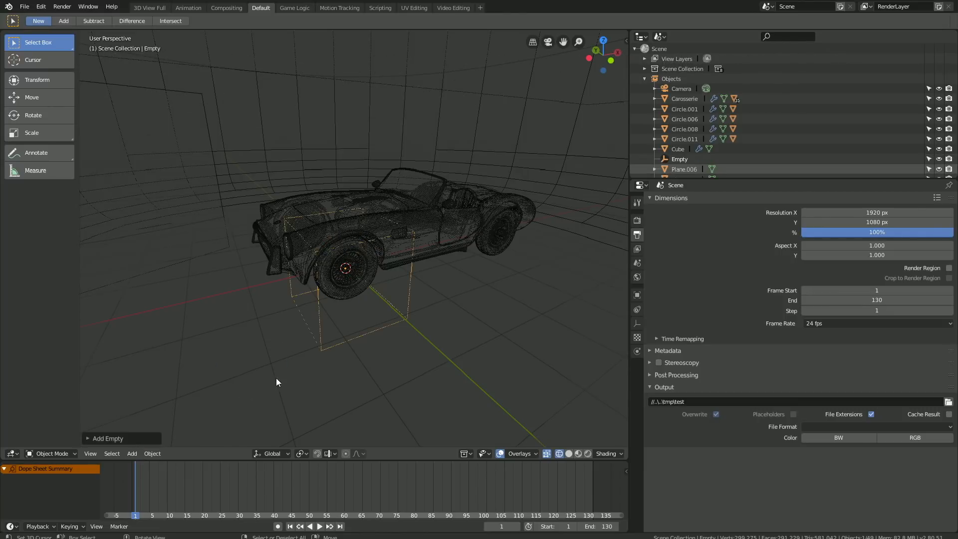
pyautogui.press('g')
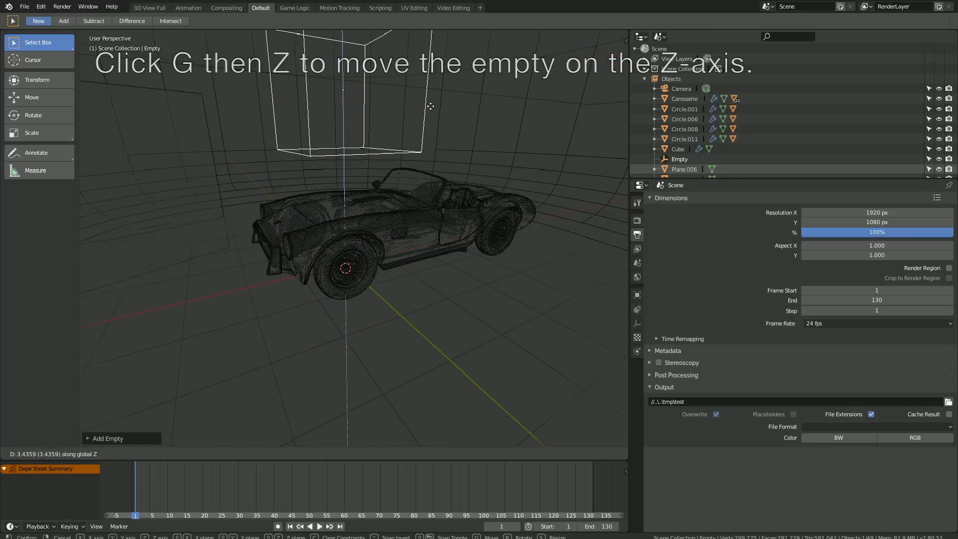
pyautogui.press('s')
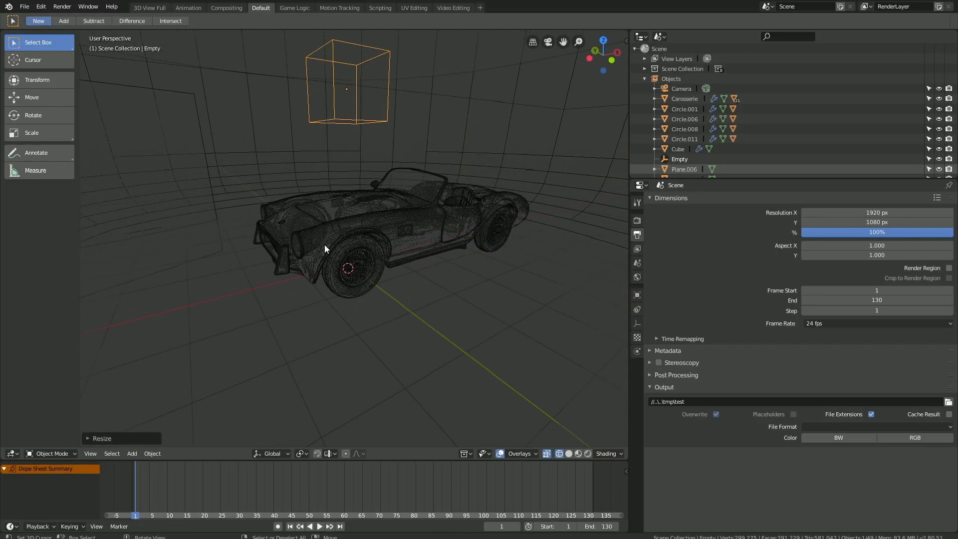
# Step: Parent the car body and the four wheels to the Empty with Keep Transform, then test-move along X
pyautogui.click(302, 229)
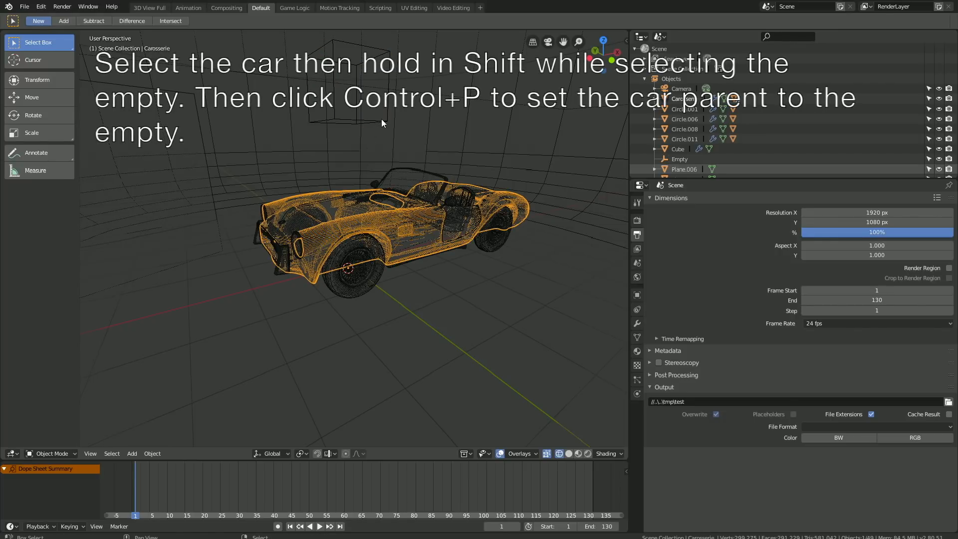
pyautogui.press('ctrl+p')
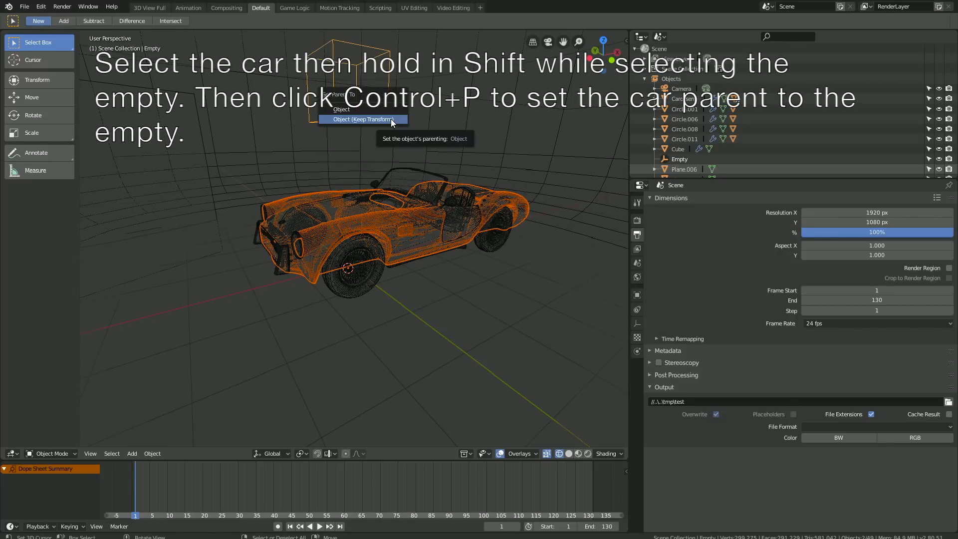
pyautogui.click(363, 119)
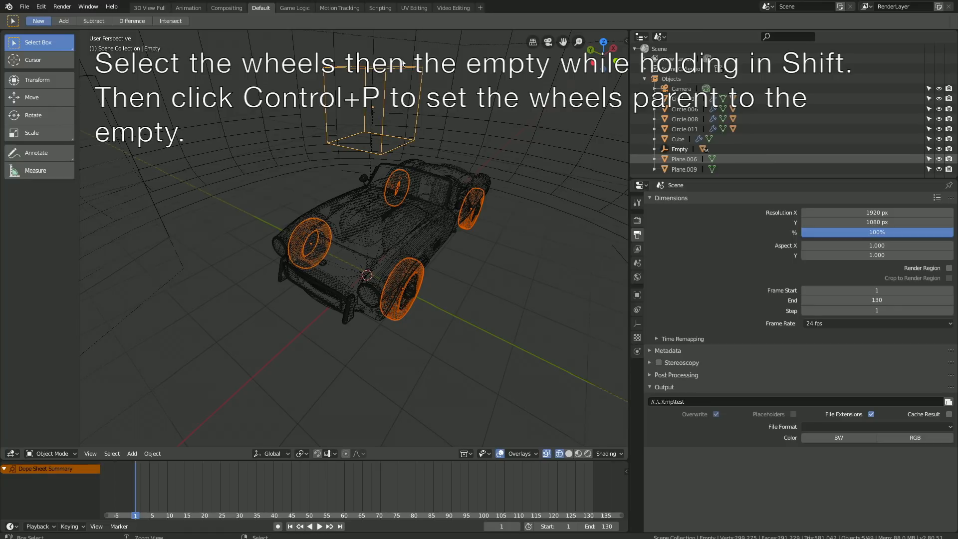
pyautogui.press('ctrl+p')
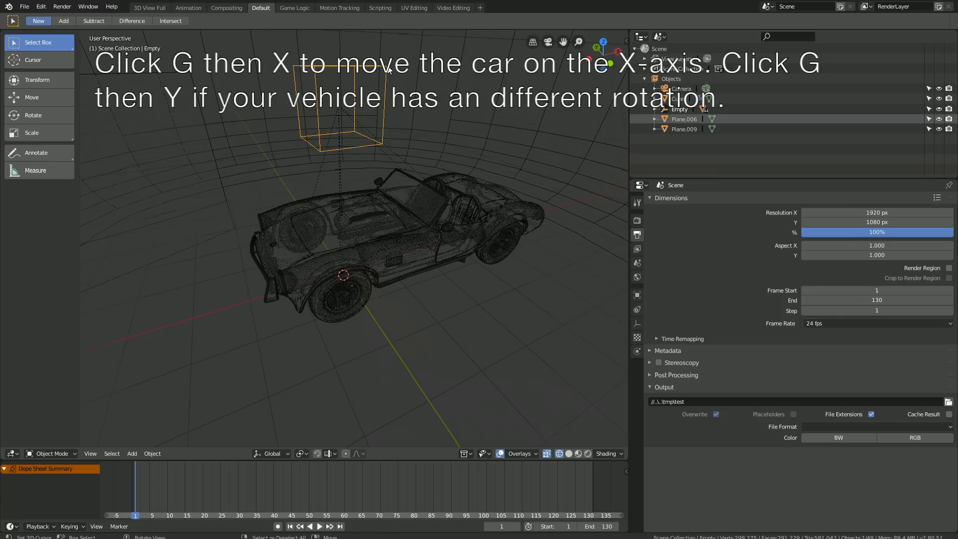
pyautogui.press('g')
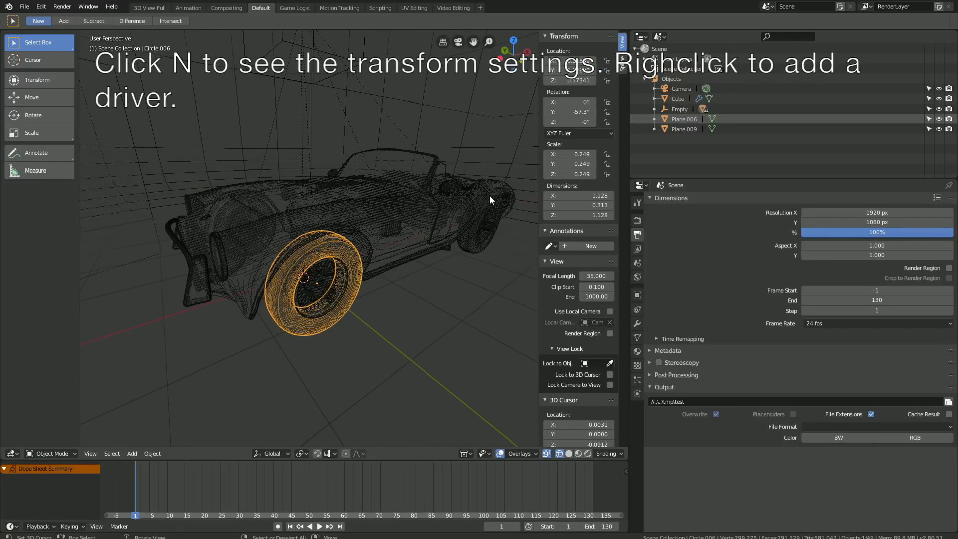
pyautogui.moveTo(570, 112)
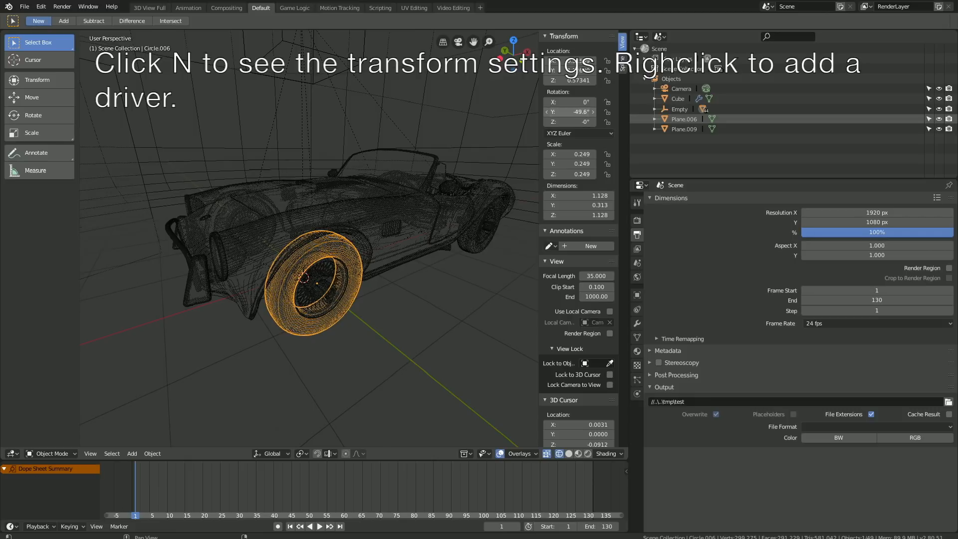
# Step: Add a driver on the front wheel's Y rotation sourced from the Empty's X location
pyautogui.rightClick(569, 111)
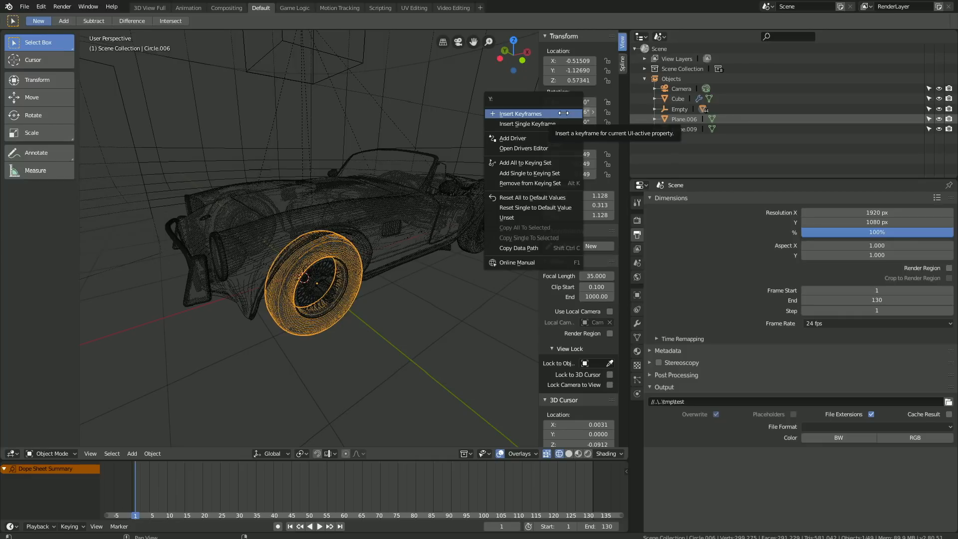
pyautogui.click(514, 138)
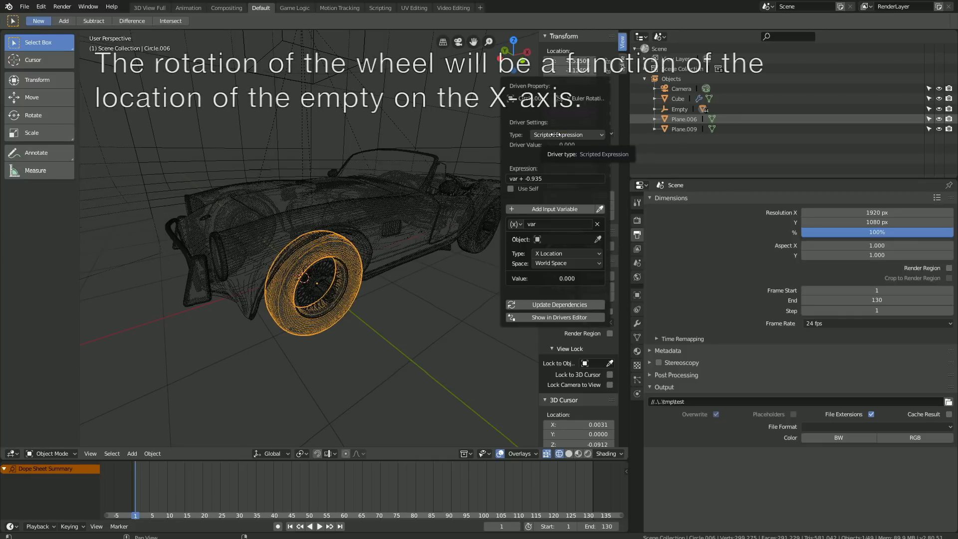
pyautogui.click(547, 179)
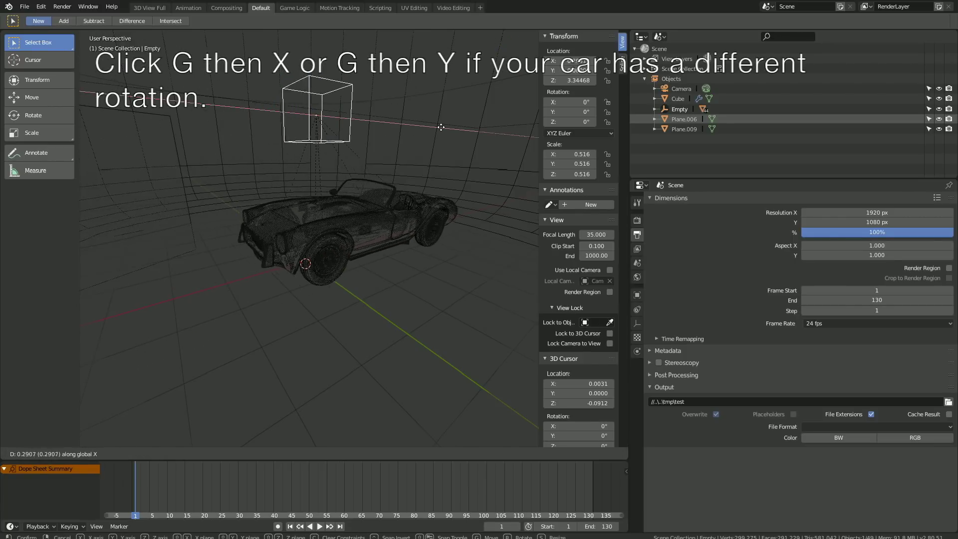
# Step: Slide the Empty along X to see the wheel turn, then copy the wheel's Y-rotation driver
pyautogui.click(345, 263)
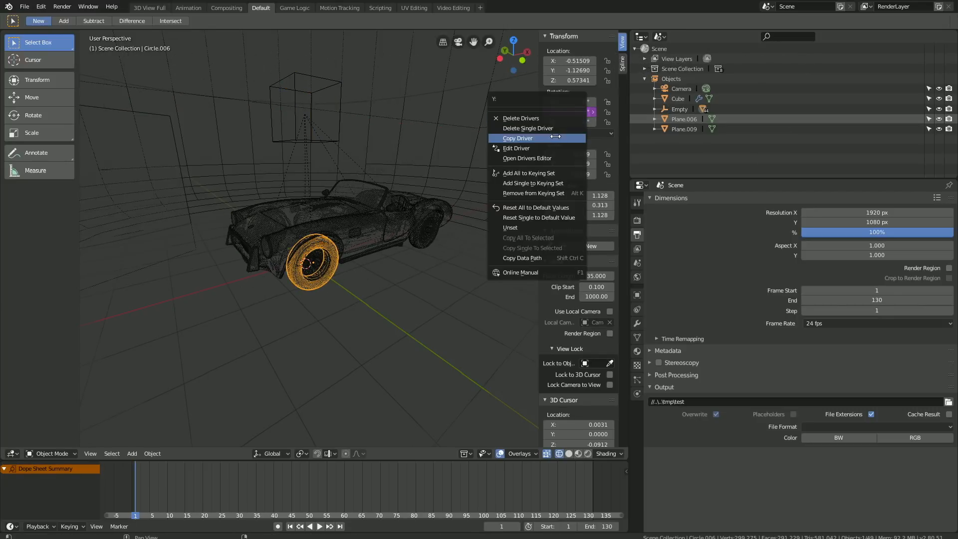
pyautogui.click(516, 148)
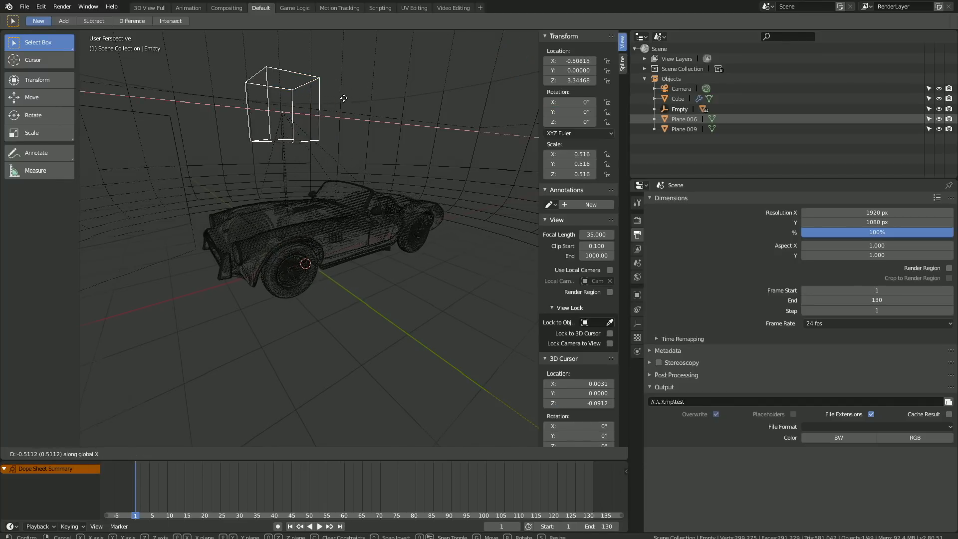
pyautogui.moveTo(360, 121)
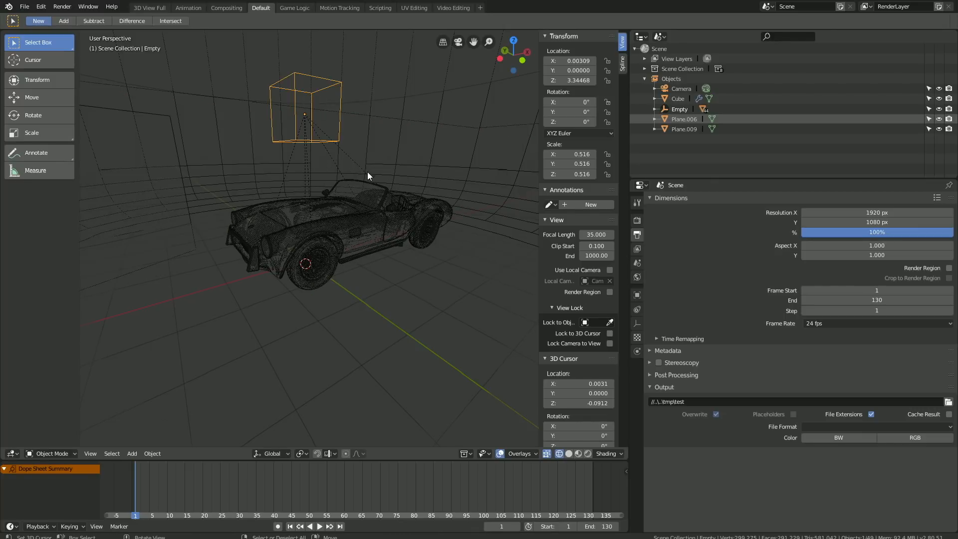
# Step: Edit the front wheel's driver expression to 3*var
pyautogui.click(306, 262)
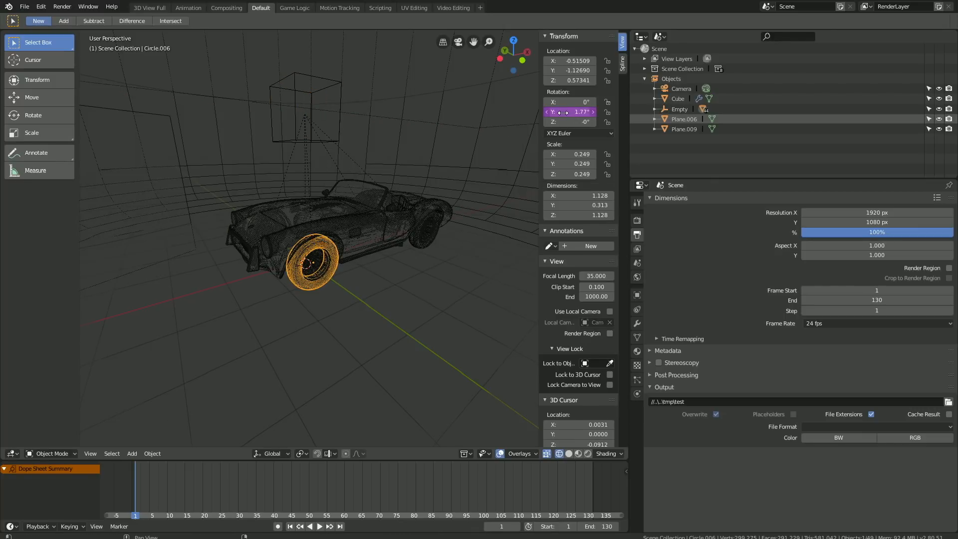
pyautogui.click(572, 112)
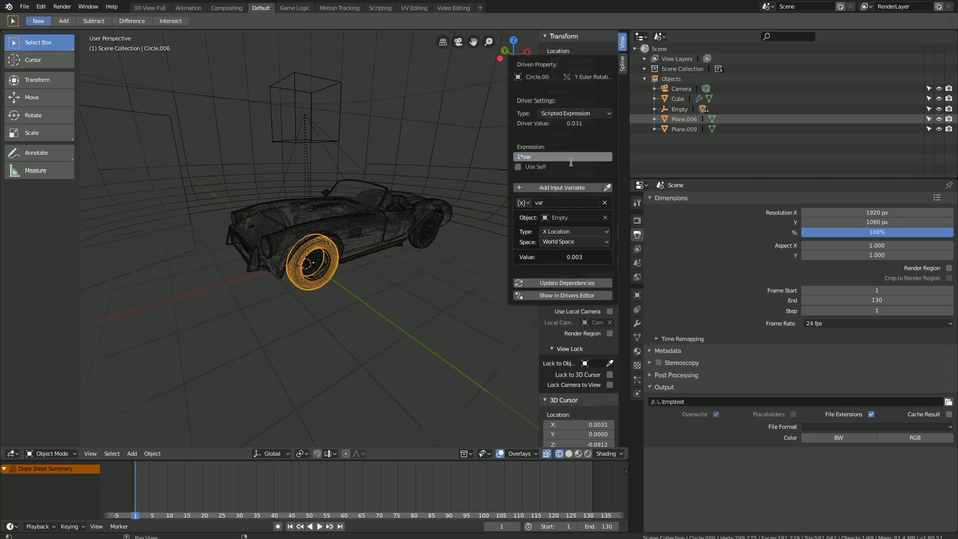
pyautogui.write('3*var')
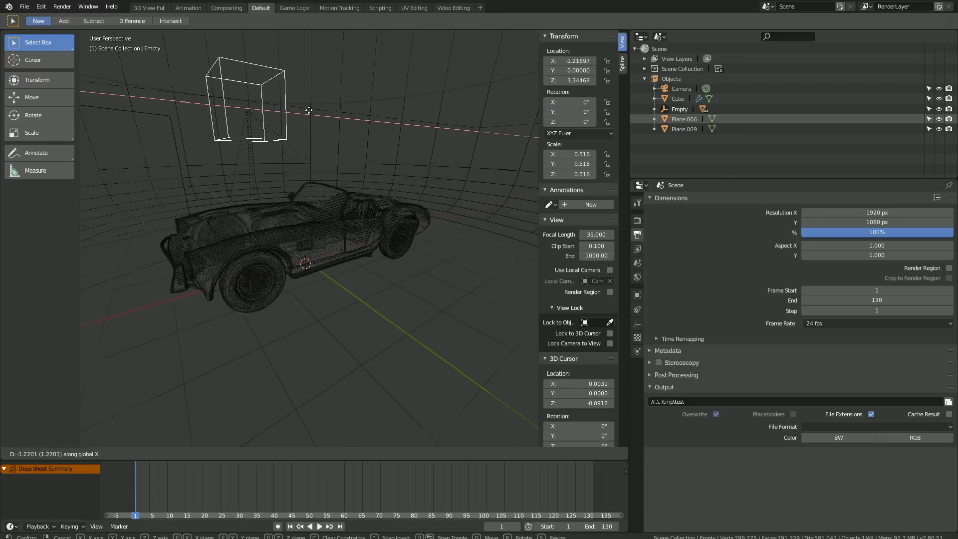
pyautogui.moveTo(200, 176)
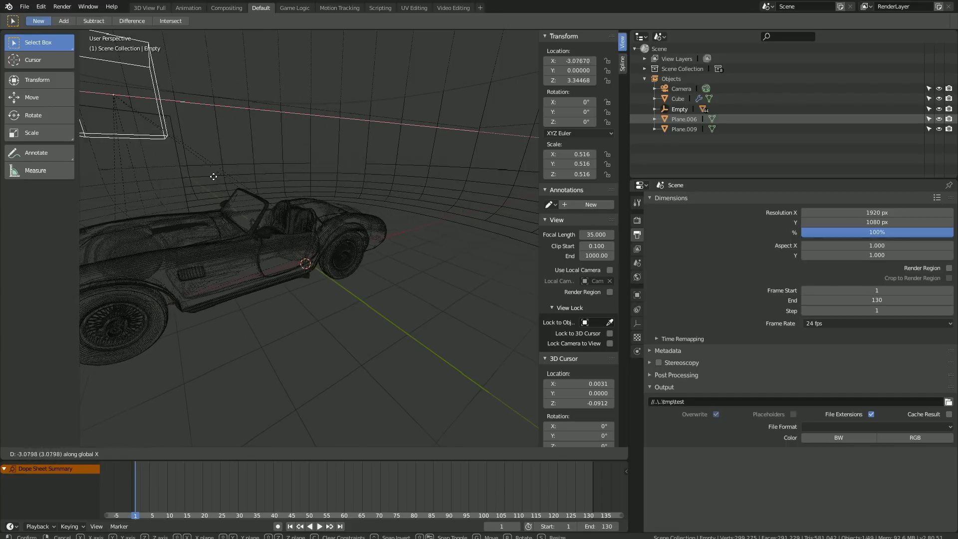
pyautogui.moveTo(416, 222)
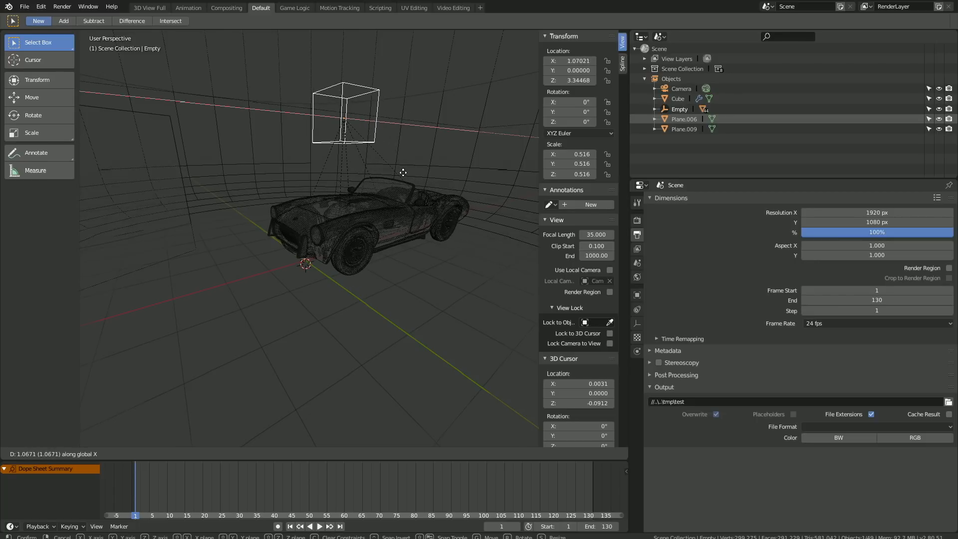
# Step: Test-move the Empty along X and reopen the wheel's Y-rotation driver for inspection
pyautogui.click(361, 264)
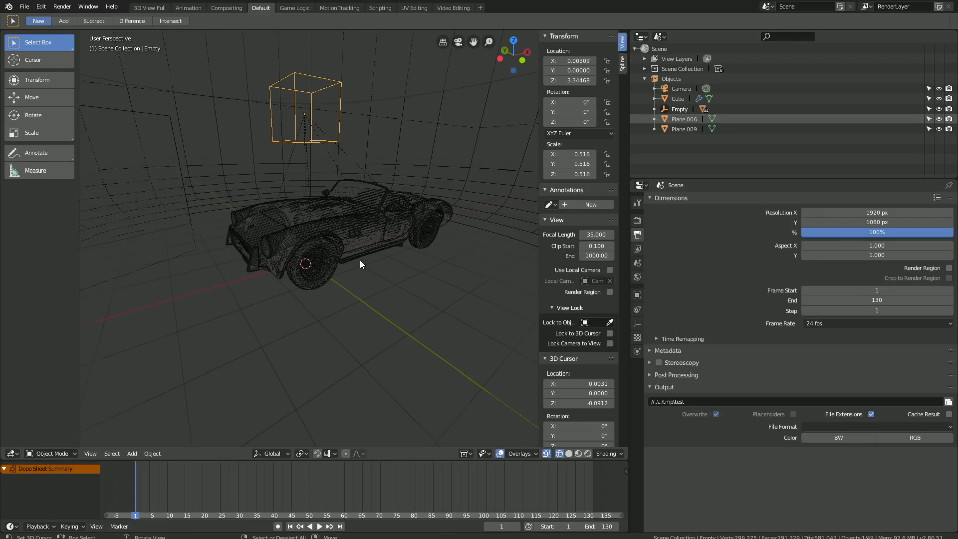
pyautogui.click(311, 259)
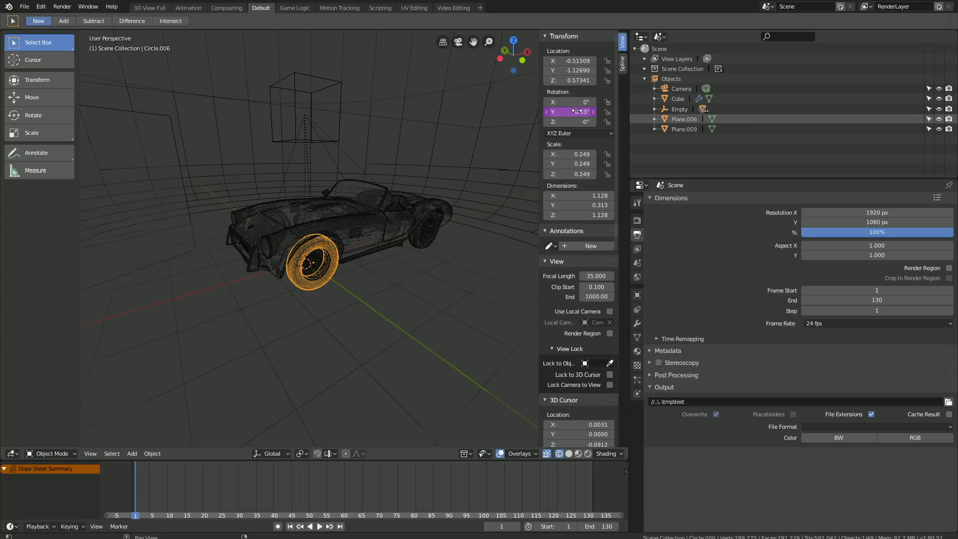
pyautogui.rightClick(568, 111)
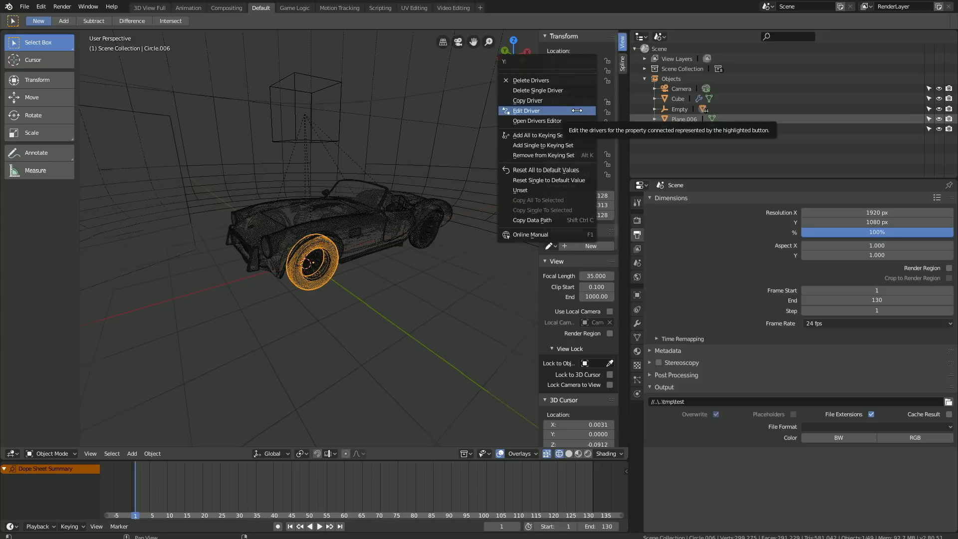
pyautogui.click(526, 111)
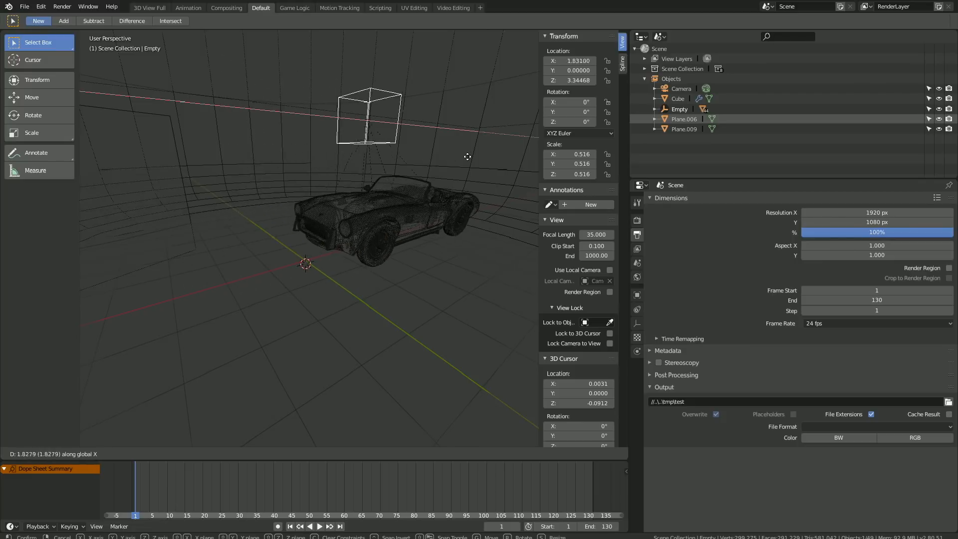
pyautogui.moveTo(216, 198)
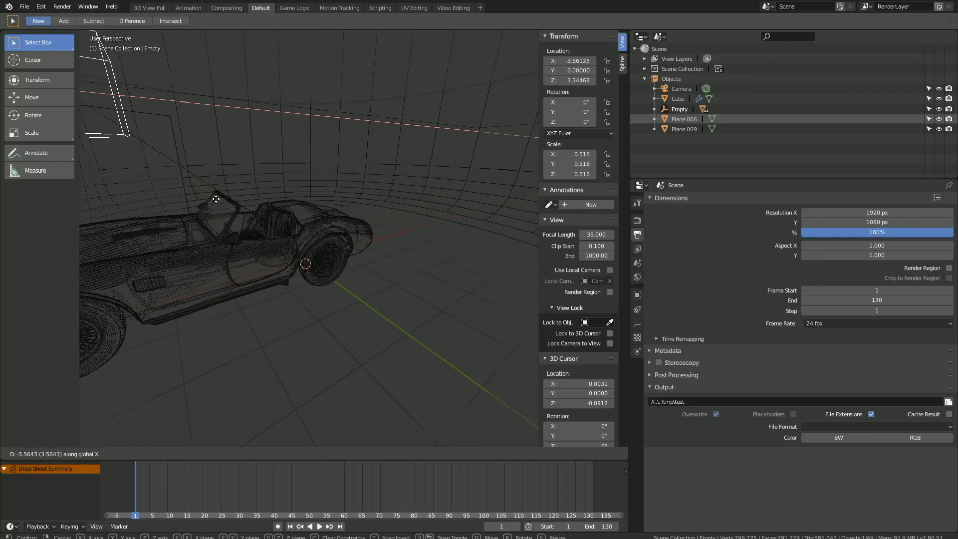
# Step: Add a Y-rotation driver to wheel Circle.011 with an expression beginning 2*
pyautogui.click(427, 183)
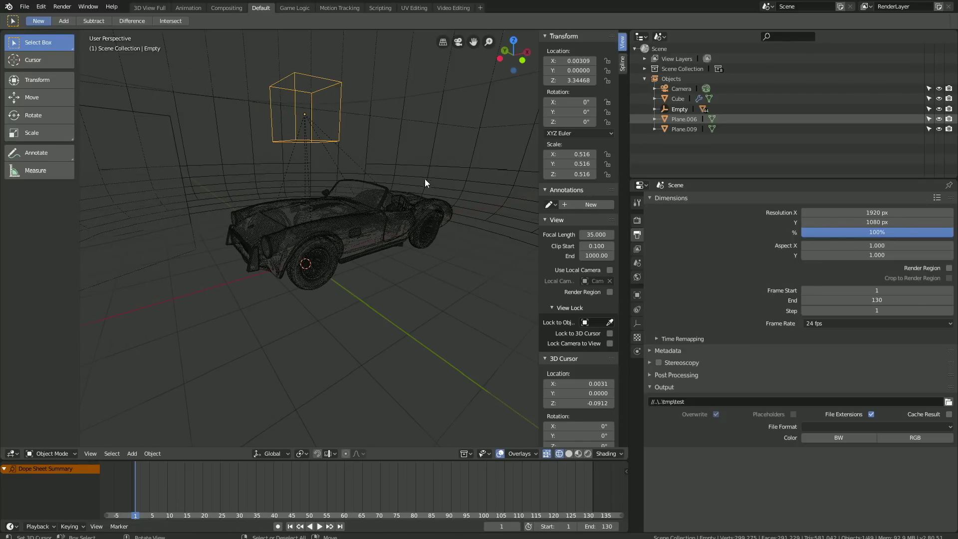
pyautogui.click(425, 233)
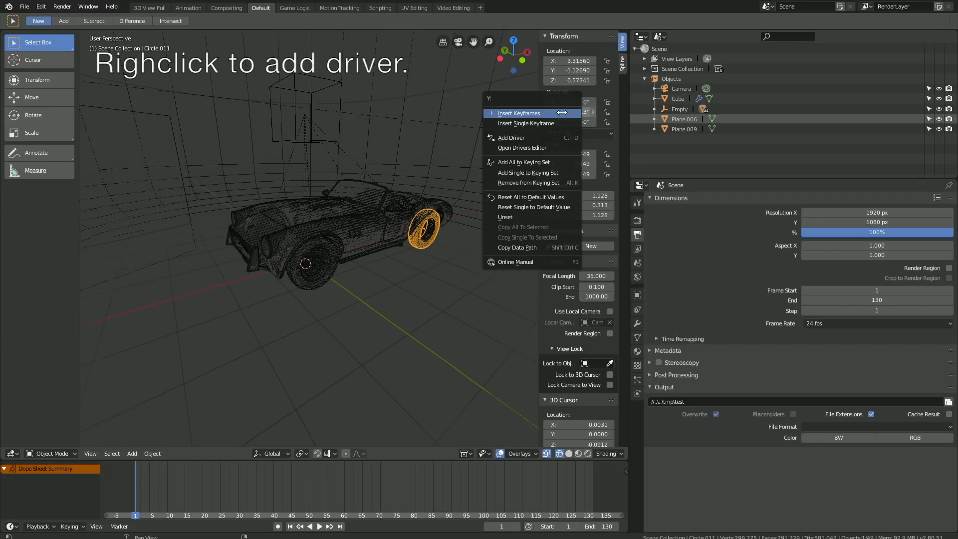
pyautogui.moveTo(532, 123)
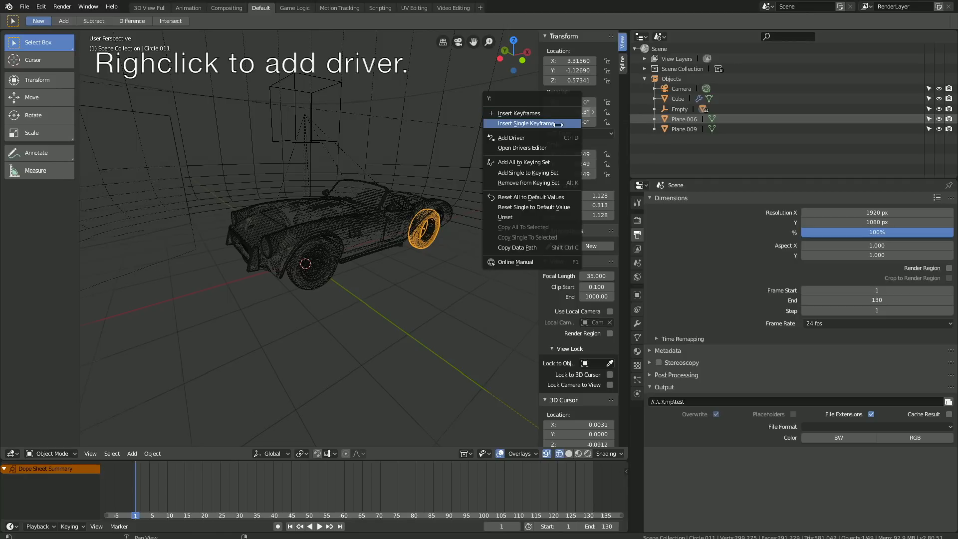
pyautogui.click(511, 137)
pyautogui.write('2*')
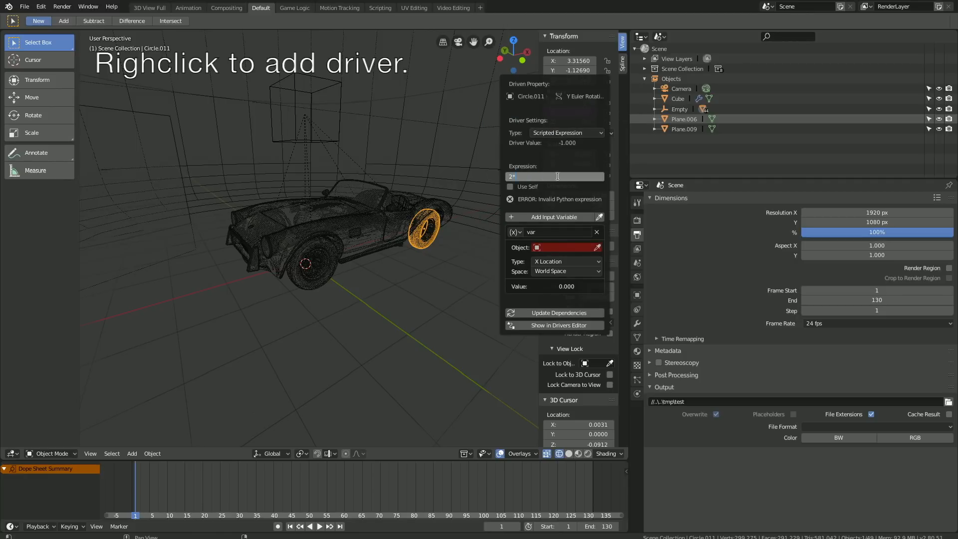
pyautogui.click(562, 246)
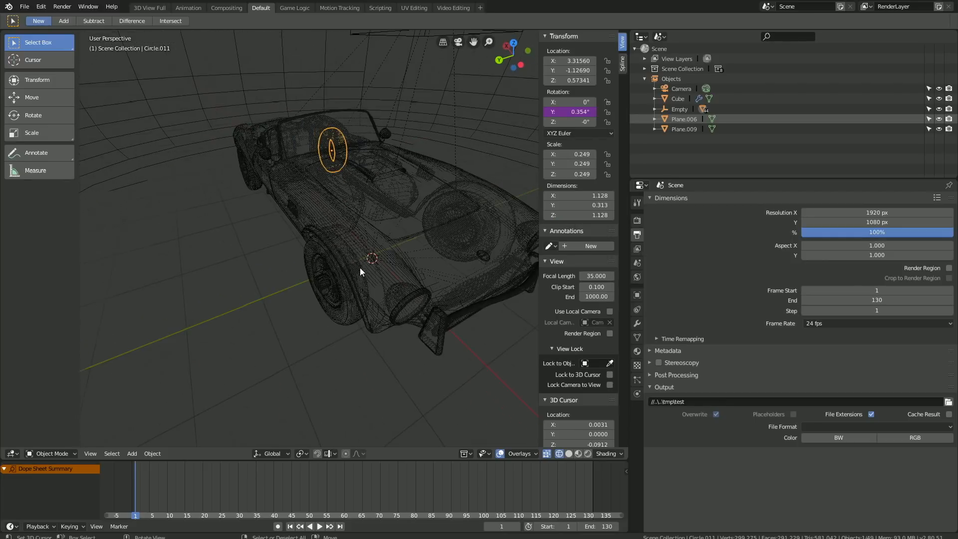
# Step: Give Circle.001 a Y-rotation driver reading 2*var, then select wheel Circle.008 for the same
pyautogui.rightClick(570, 112)
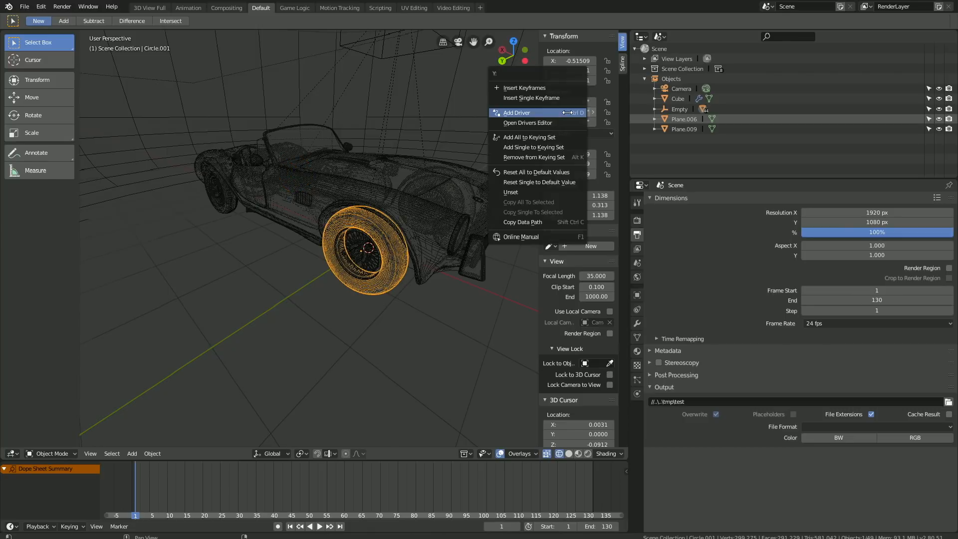
pyautogui.click(516, 113)
pyautogui.write('2')
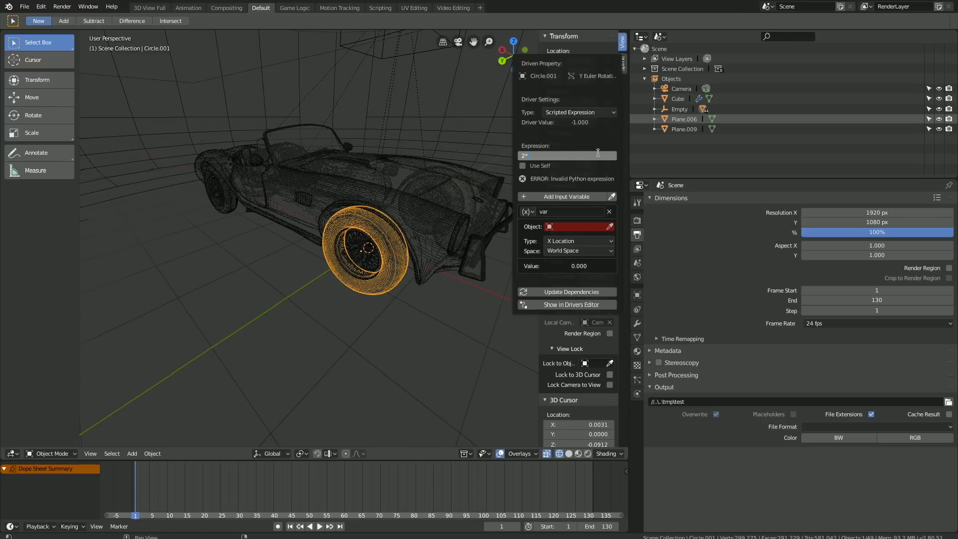
pyautogui.write('*var')
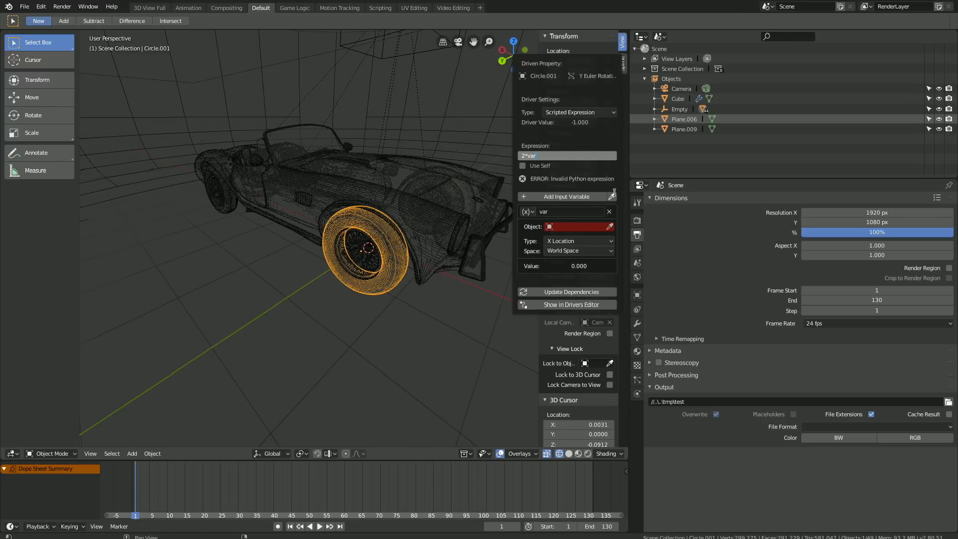
pyautogui.click(575, 227)
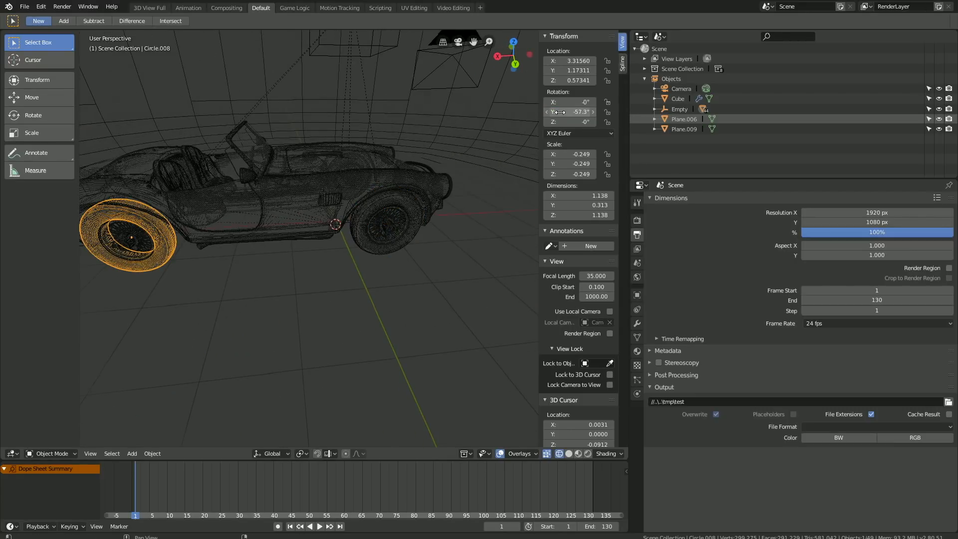
pyautogui.click(569, 112)
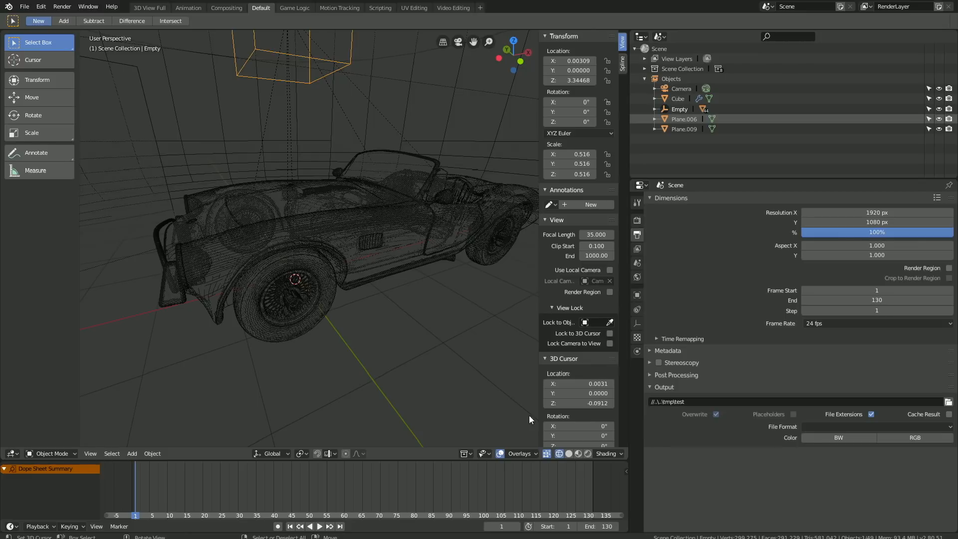
pyautogui.click(568, 453)
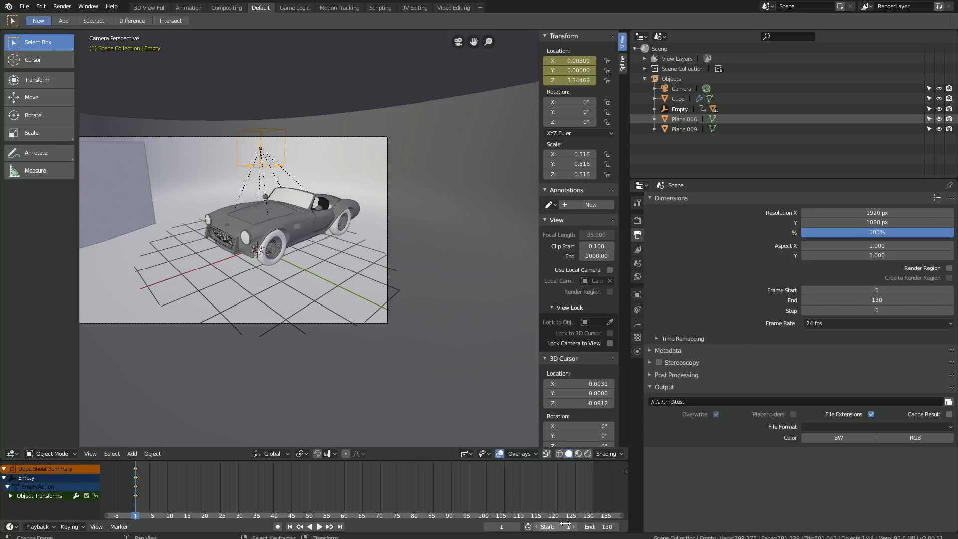
# Step: Keyframe the Empty's location at frame 130 and play back the drive animation
pyautogui.click(339, 526)
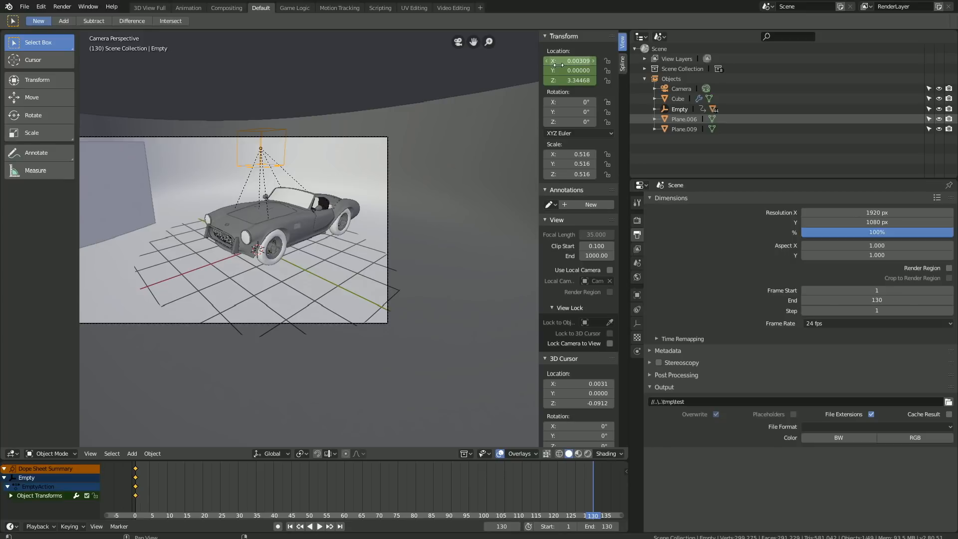
pyautogui.moveTo(571, 61)
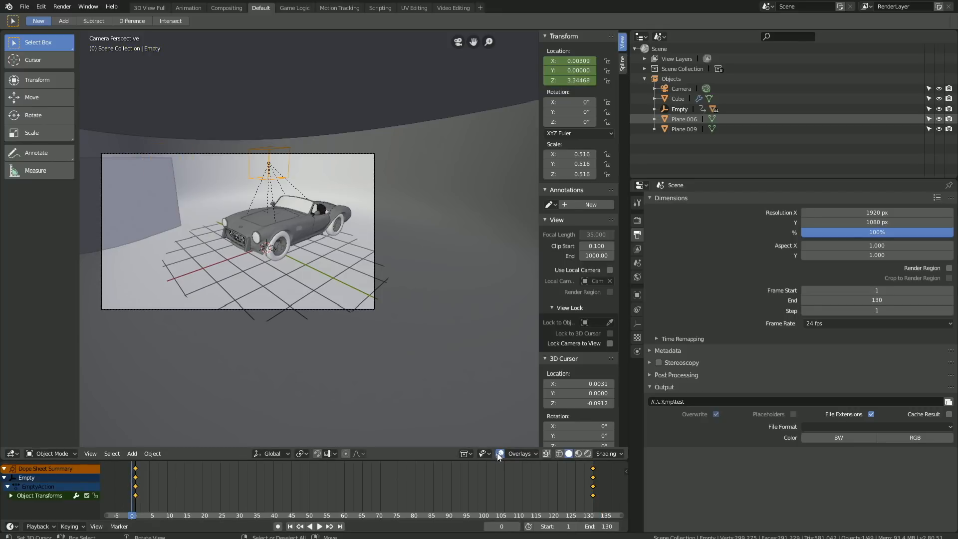
pyautogui.click(319, 526)
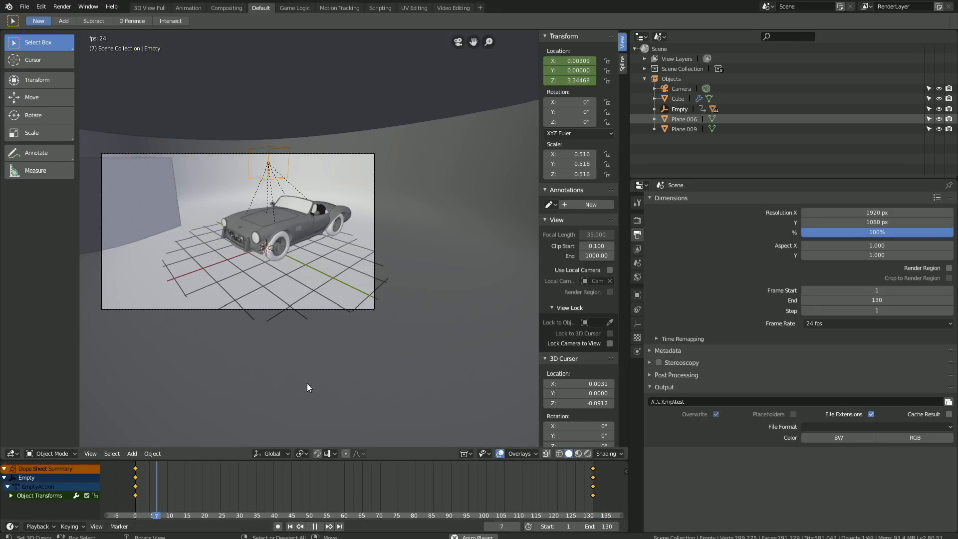